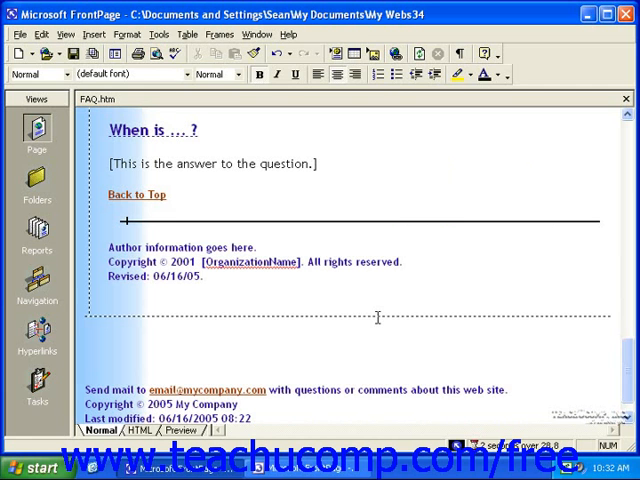
- Start inserting a Hit Counter component below the revised date on the FAQ page
left_click(362, 312)
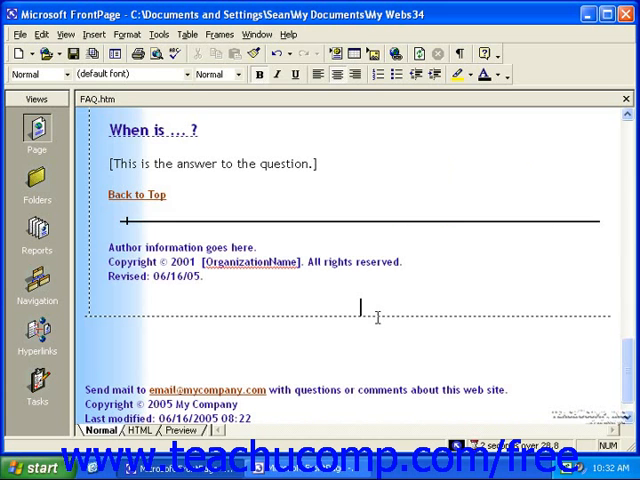
left_click(96, 32)
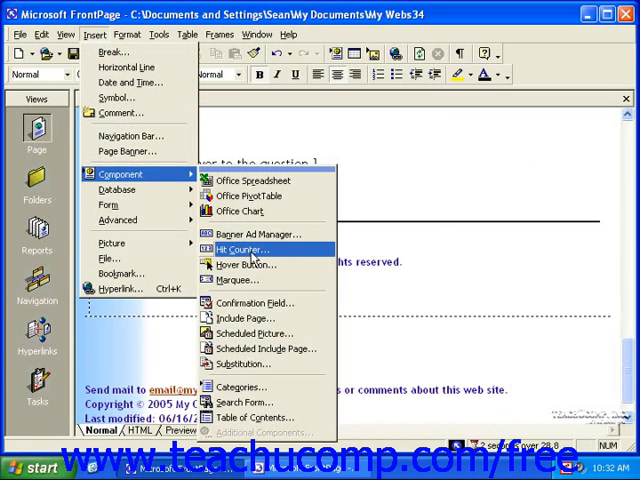
left_click(238, 250)
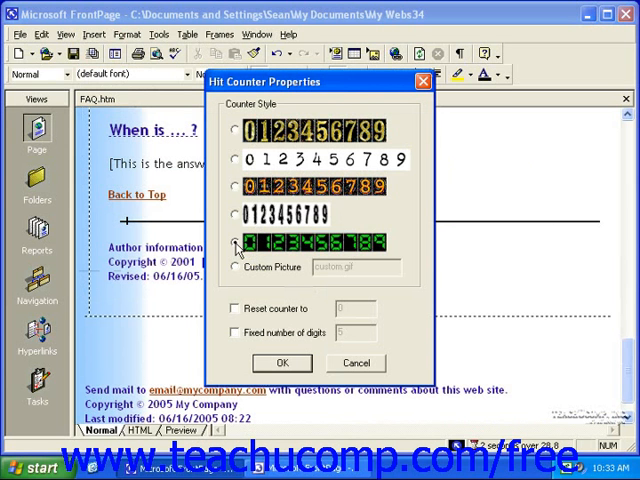
- Choose a counter style, reset the counter to 100, fix it at five digits, and confirm
left_click(234, 246)
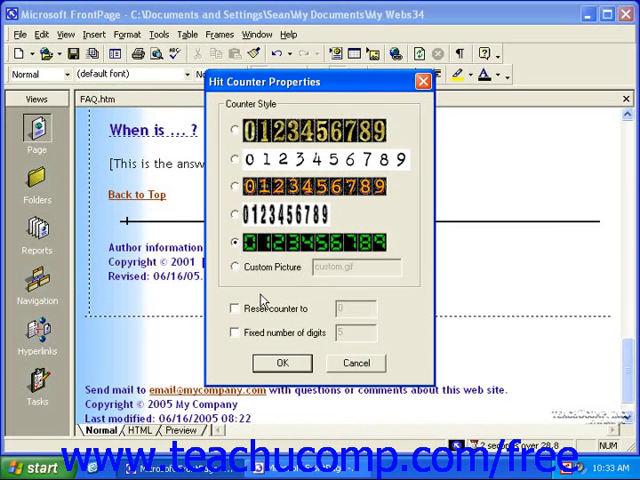
mouse_move(254, 316)
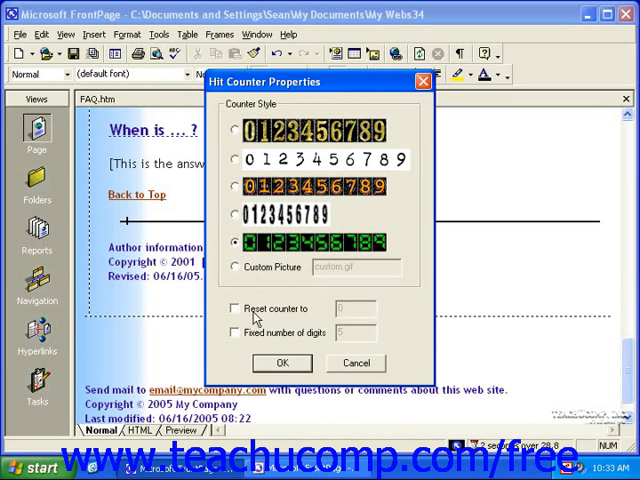
left_click(236, 308)
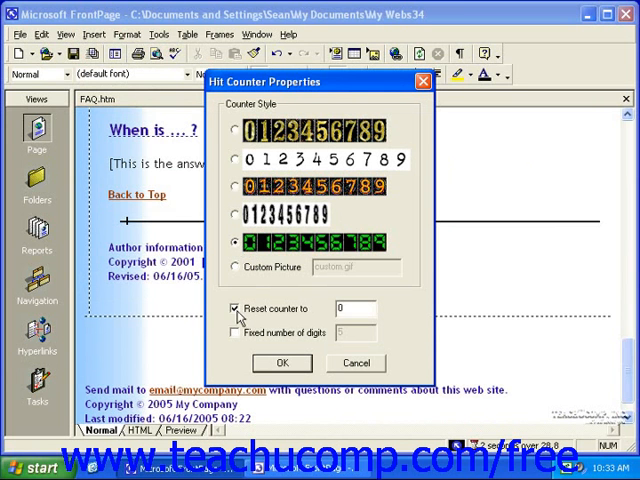
left_click(356, 308)
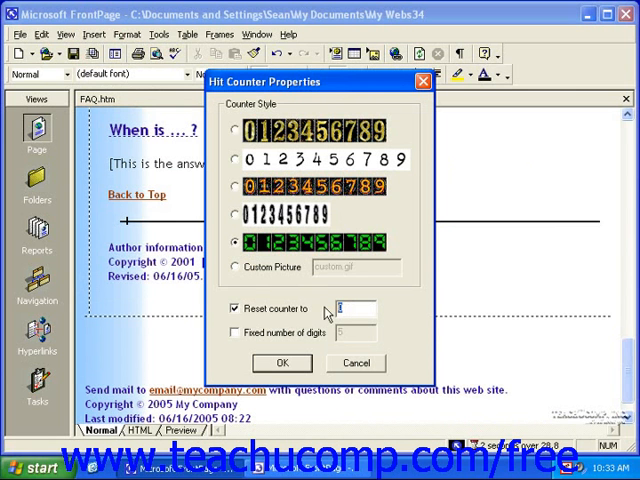
type("100")
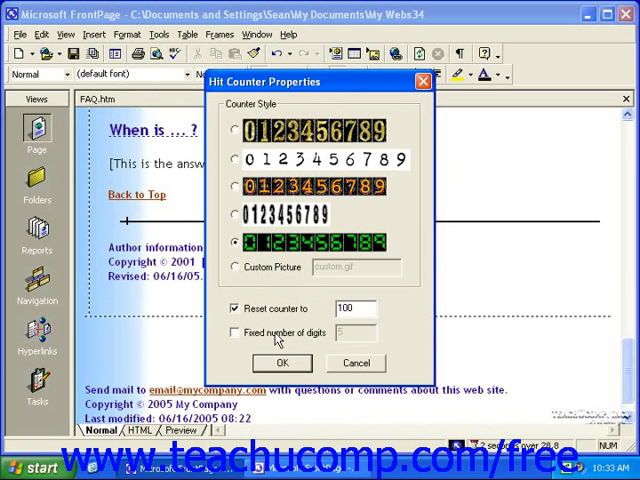
left_click(234, 332)
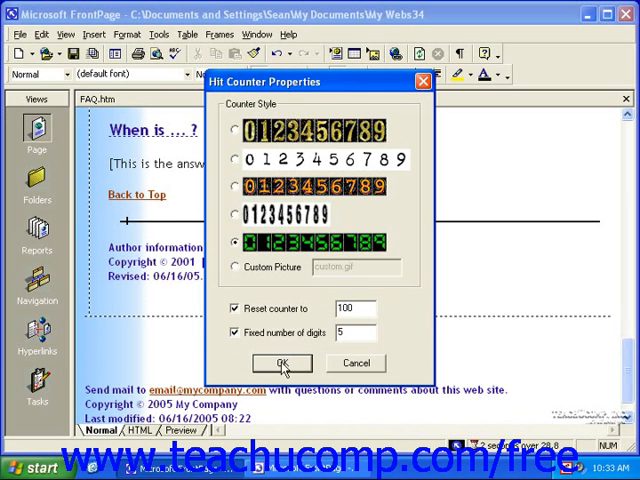
left_click(280, 364)
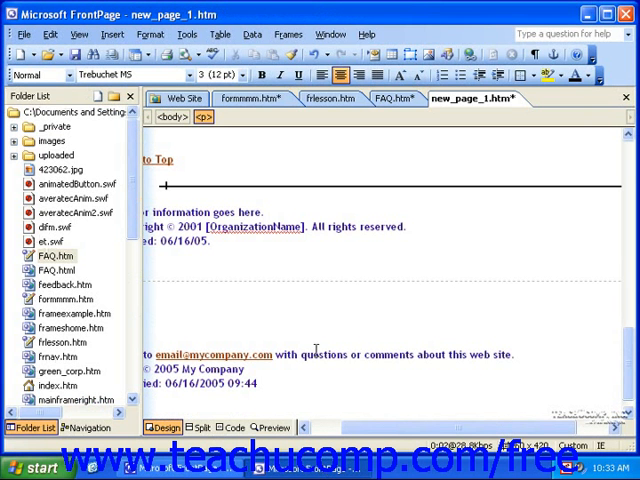
mouse_move(150, 192)
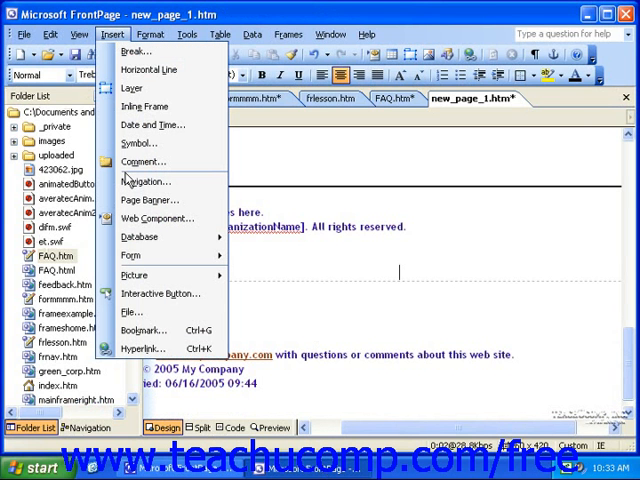
mouse_move(160, 218)
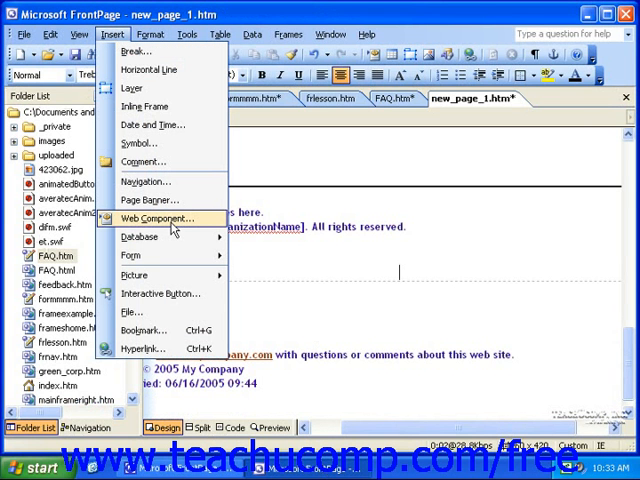
- Choose Hit Counter in Insert Web Component and scroll to the last counter style
left_click(154, 218)
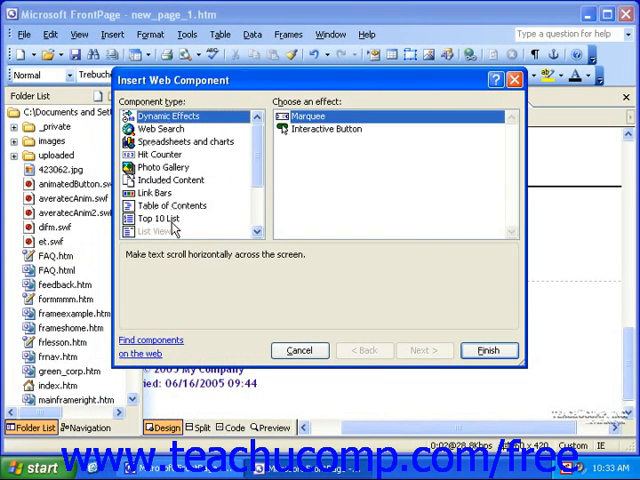
mouse_move(170, 232)
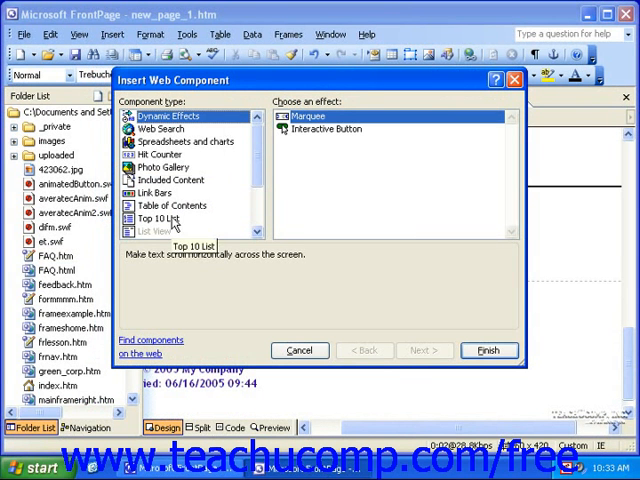
left_click(158, 154)
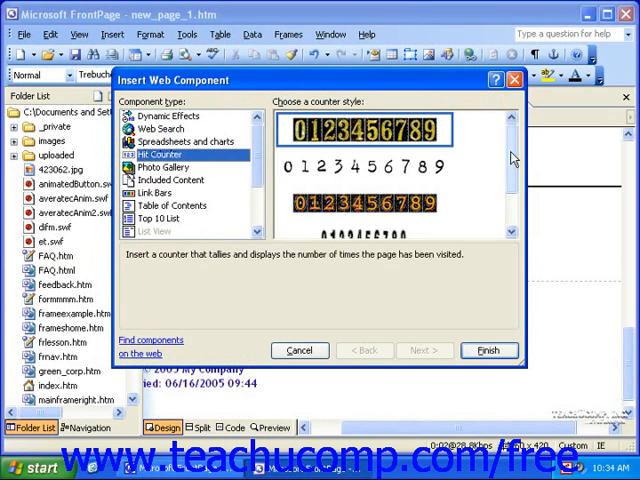
scroll("down", 3)
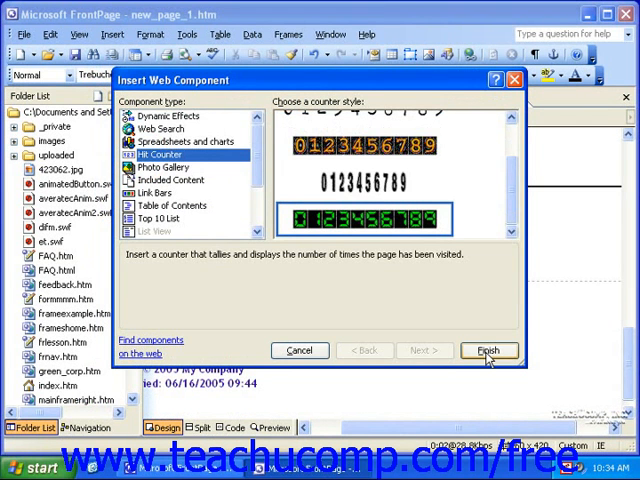
- Finish with the green style, set the reset value, fix five digits, and confirm
left_click(488, 350)
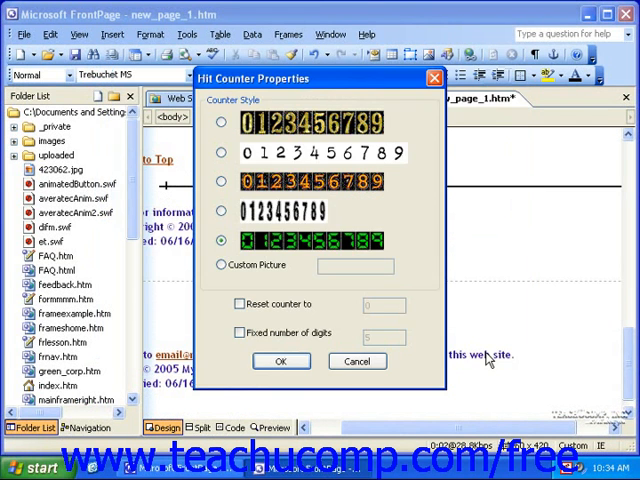
mouse_move(336, 304)
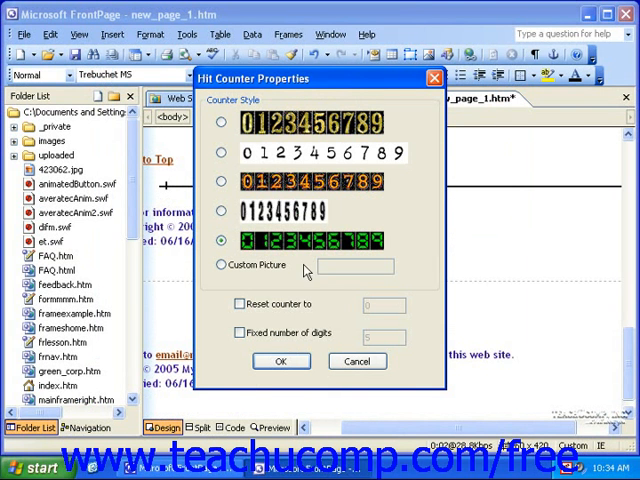
left_click(240, 304)
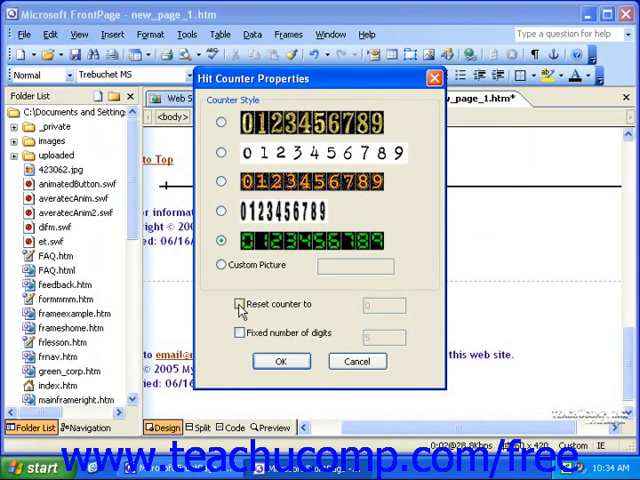
left_click(240, 304)
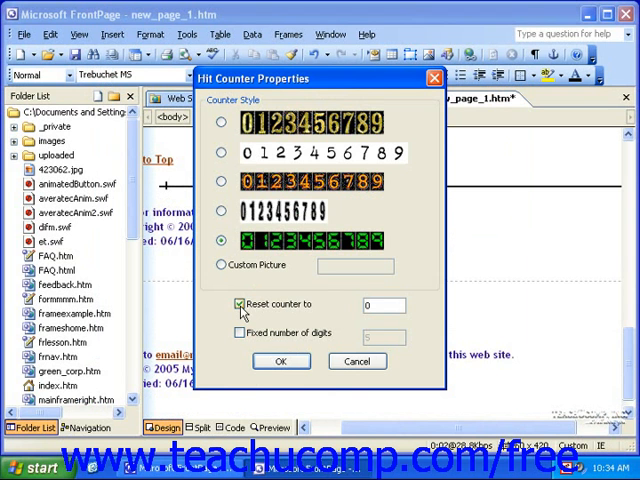
type("10")
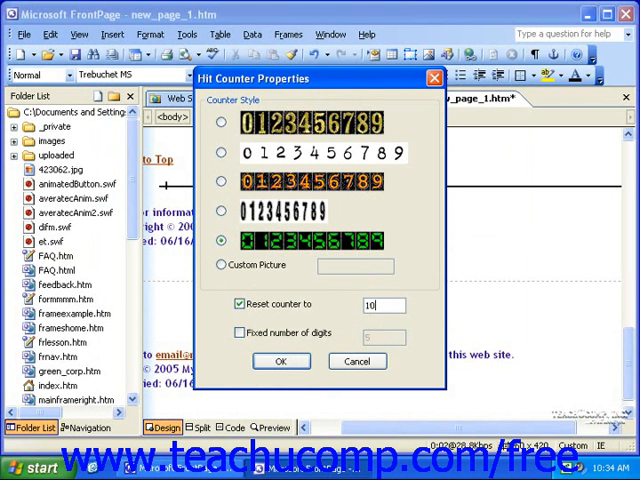
left_click(240, 332)
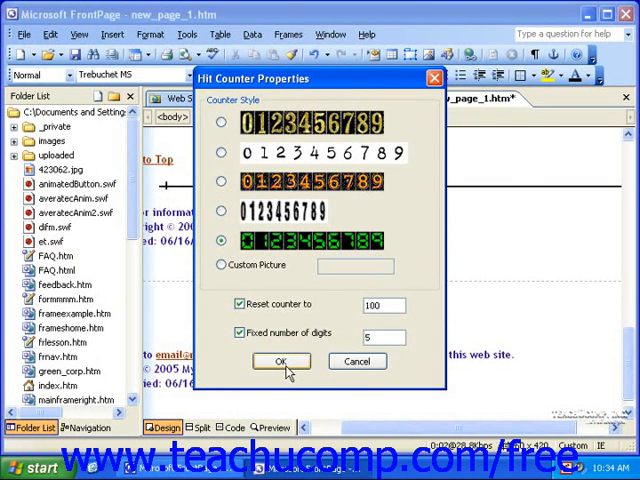
left_click(280, 360)
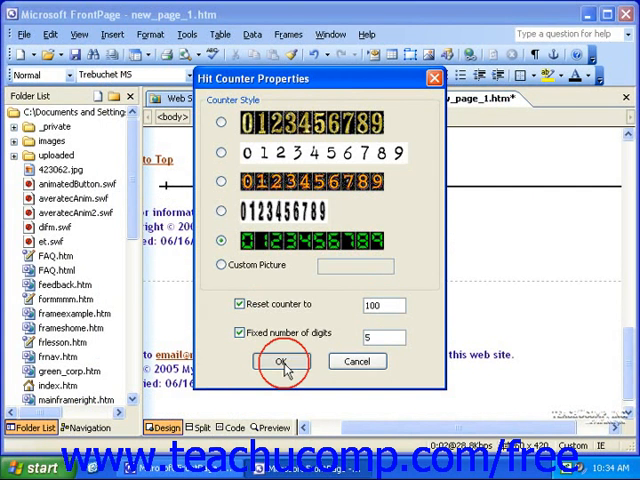
- Apply the counter settings so the green digital counter appears below the revised date
left_click(282, 362)
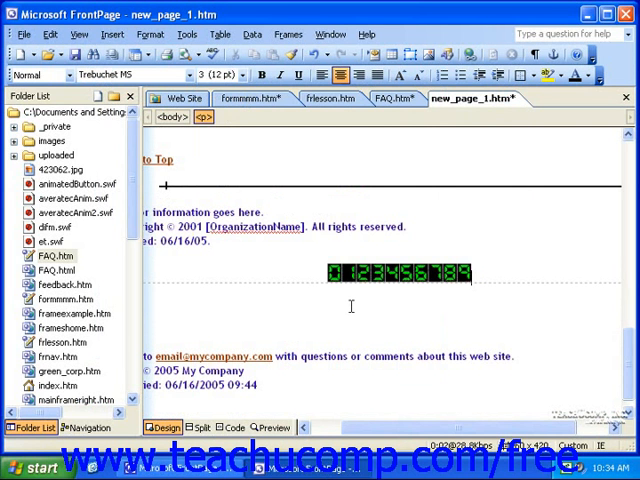
mouse_move(404, 276)
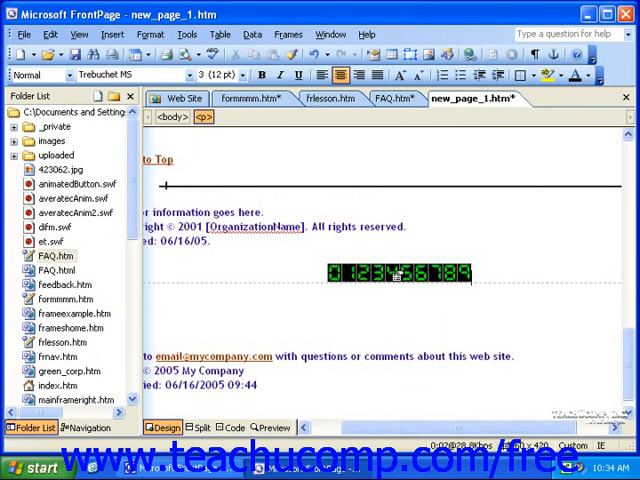